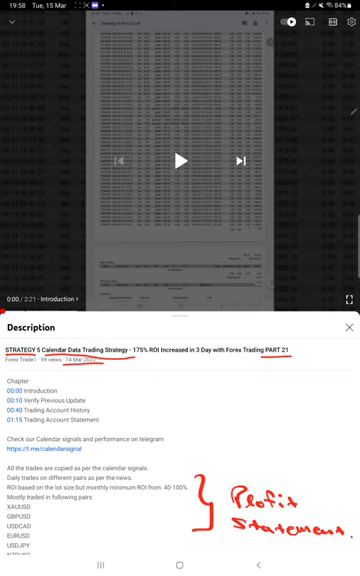
Leave YouTube for the Android recent apps overview
left_click(108, 564)
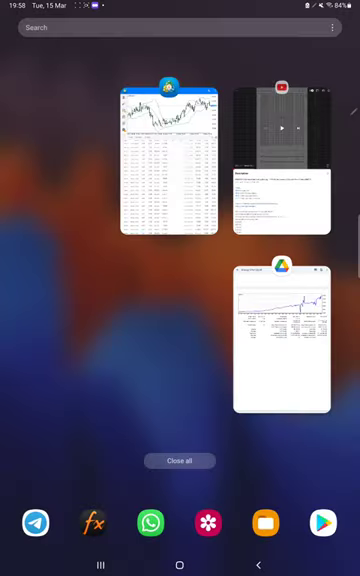
left_click(168, 160)
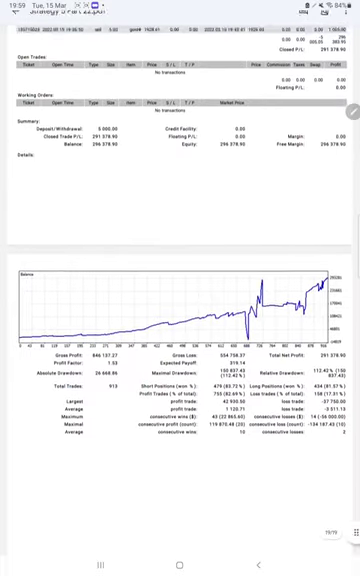
Scroll the statement PDF up to the growth graph and totals section
scroll("up", 3)
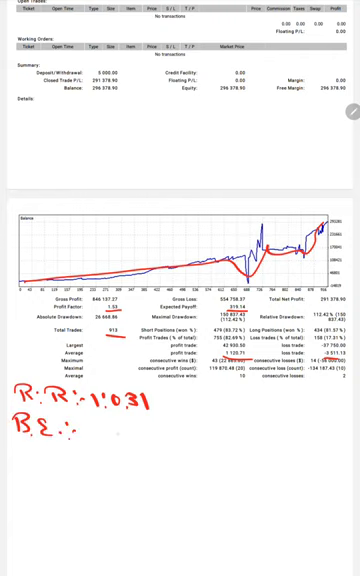
Handwrite the breakeven 76% and Acc 82% figures in red beneath the R:R note
type("761")
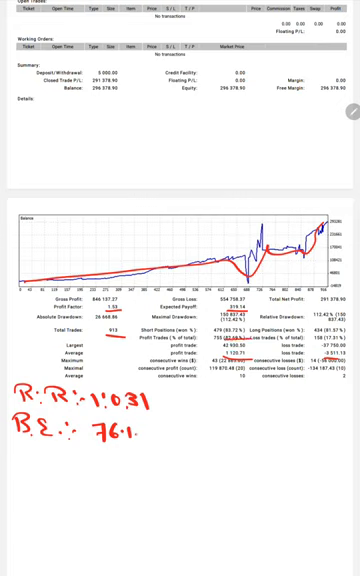
type("Acc :- 82%")
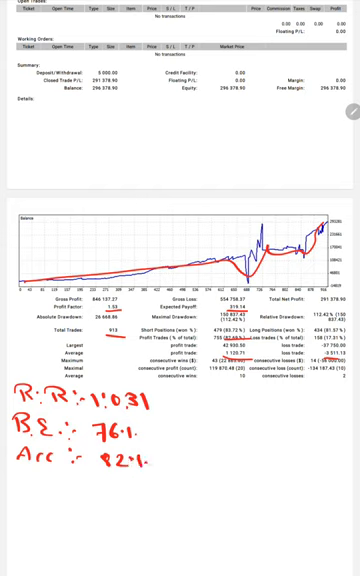
type("6.1.4")
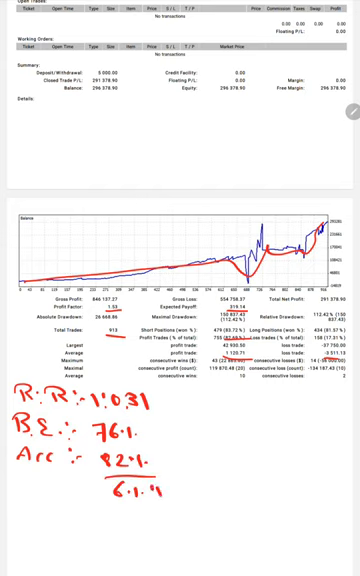